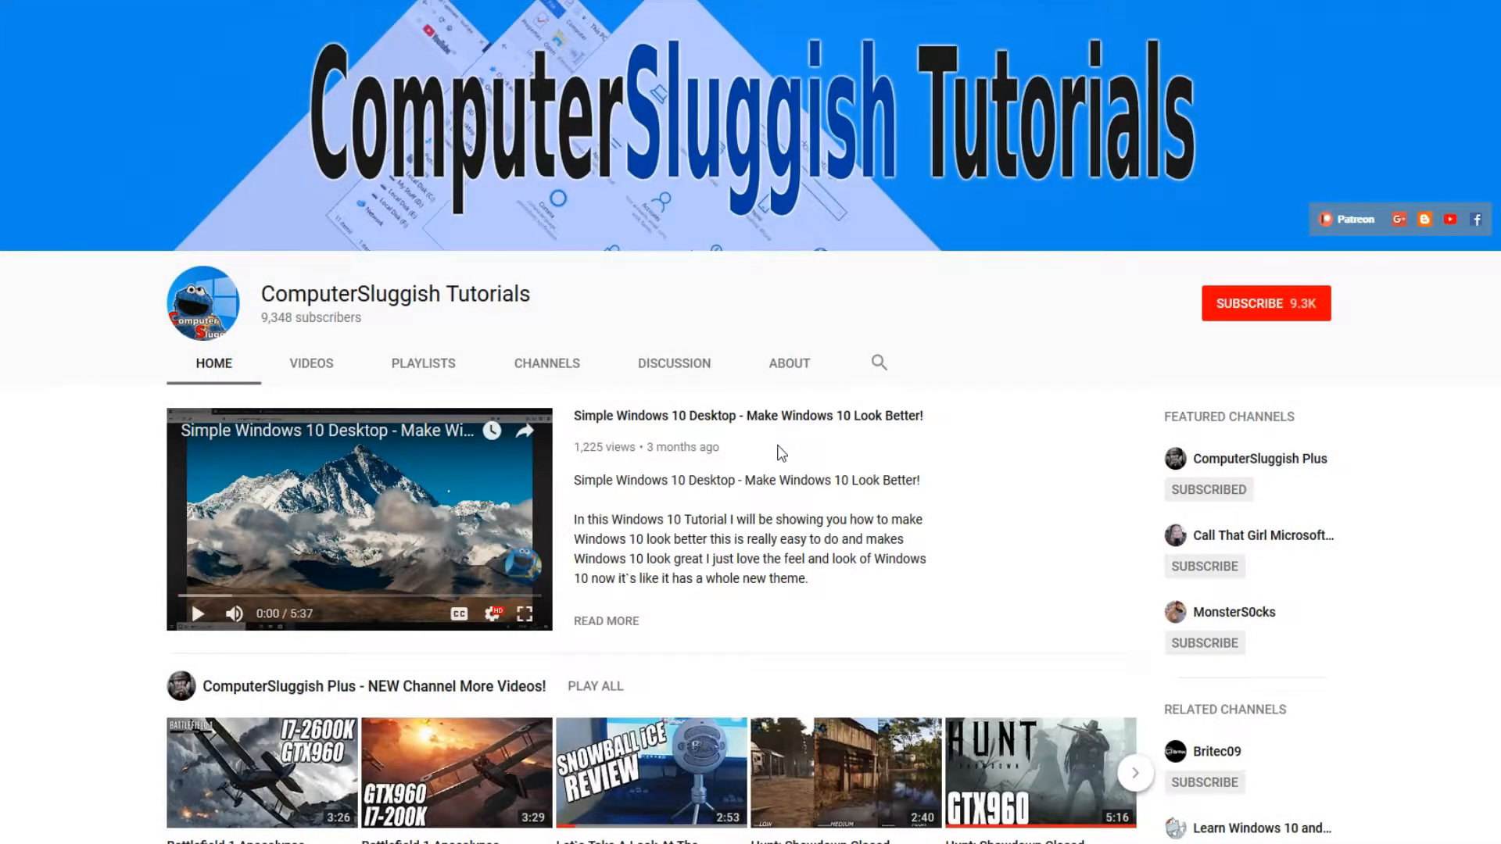
{"action": "mouse_move", "coordinate": [809, 460]}
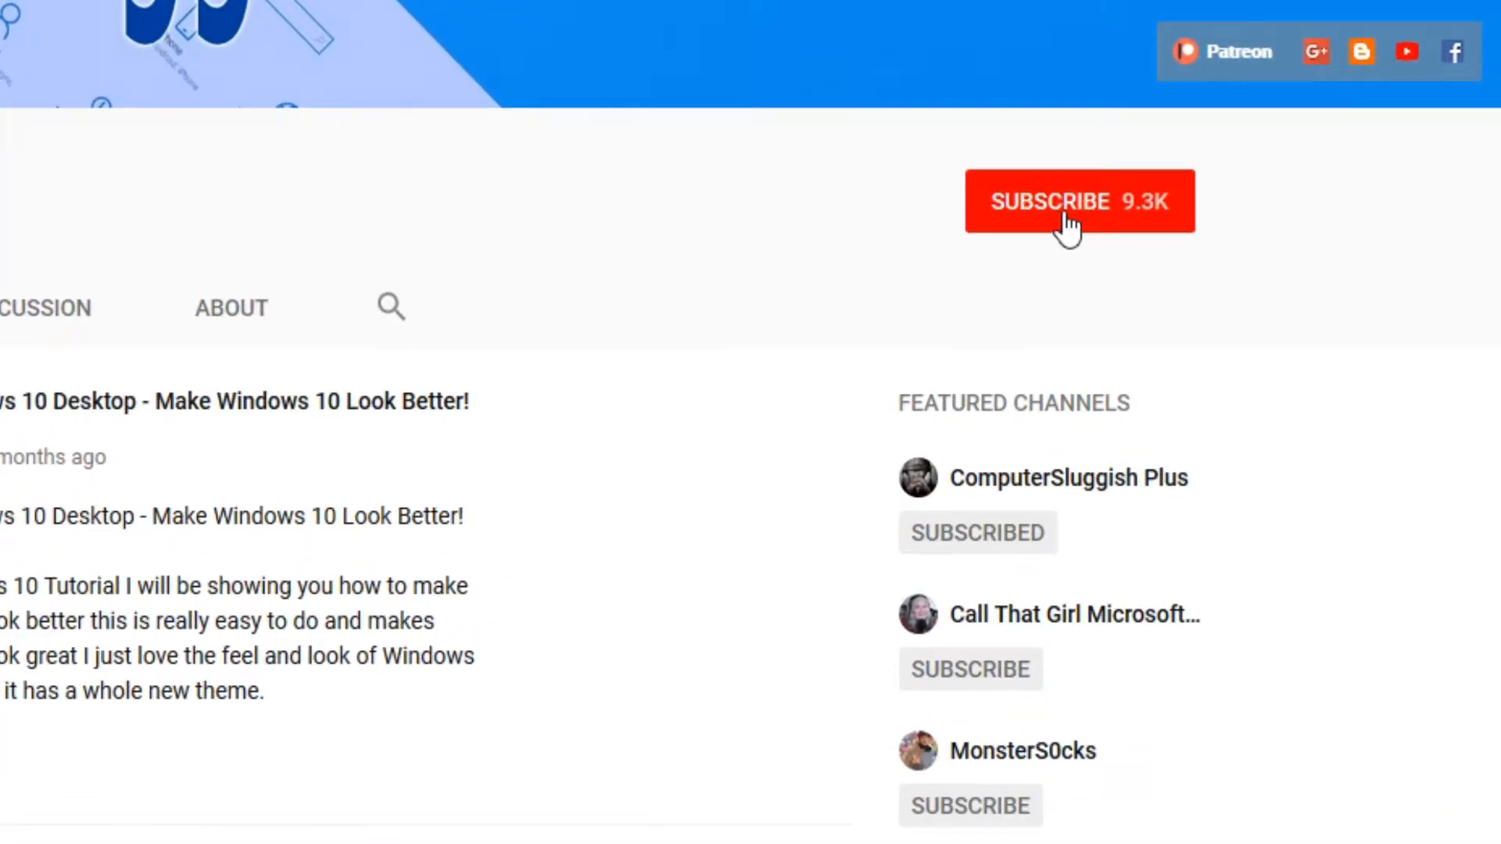
Subscribe to the ComputerSluggish Tutorials YouTube channel
{"action": "left_click", "coordinate": [1079, 201]}
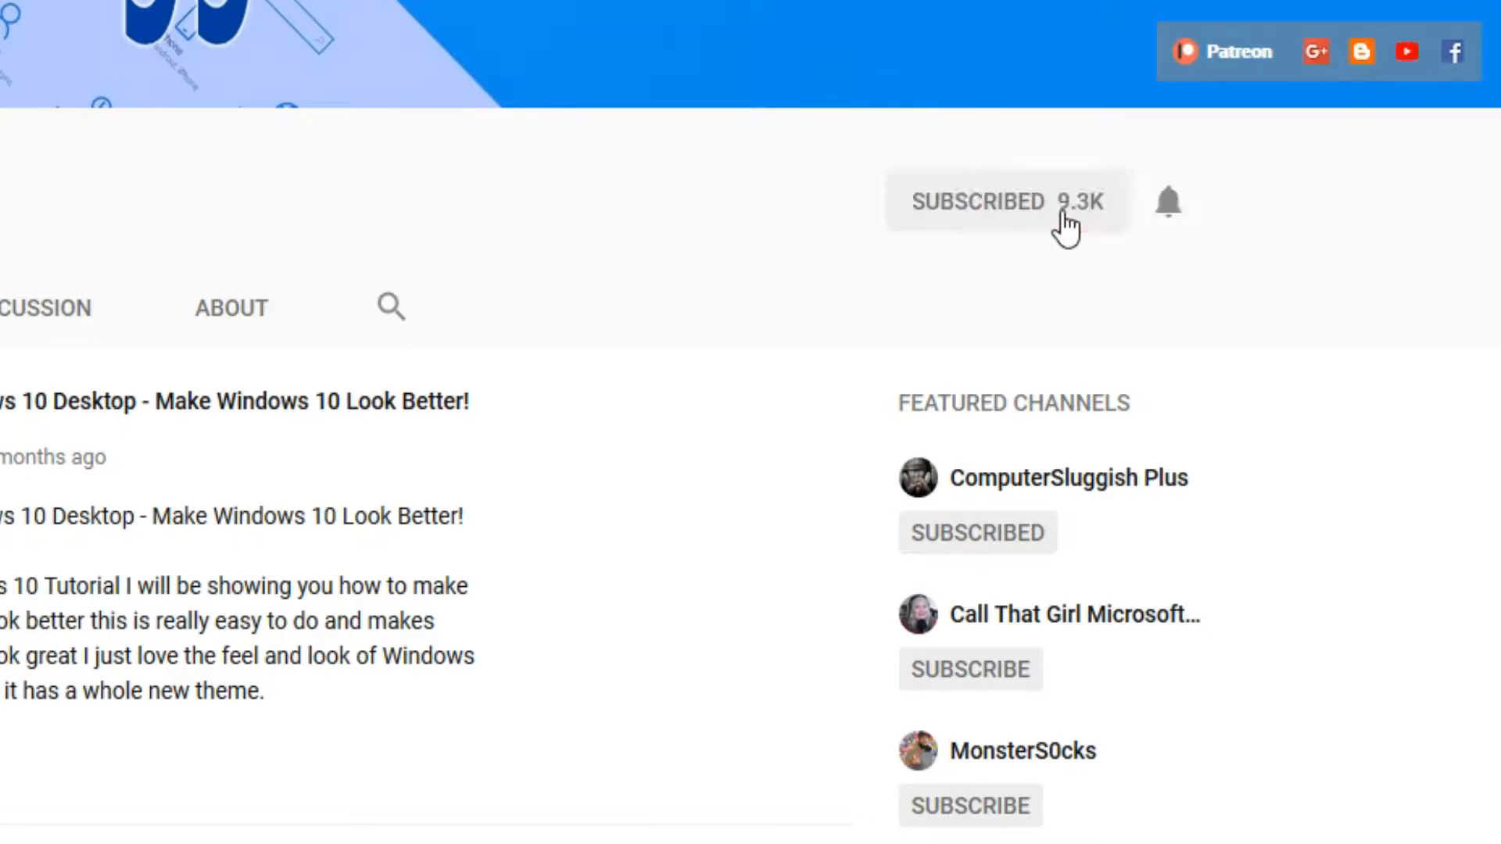
{"action": "mouse_move", "coordinate": [1168, 202]}
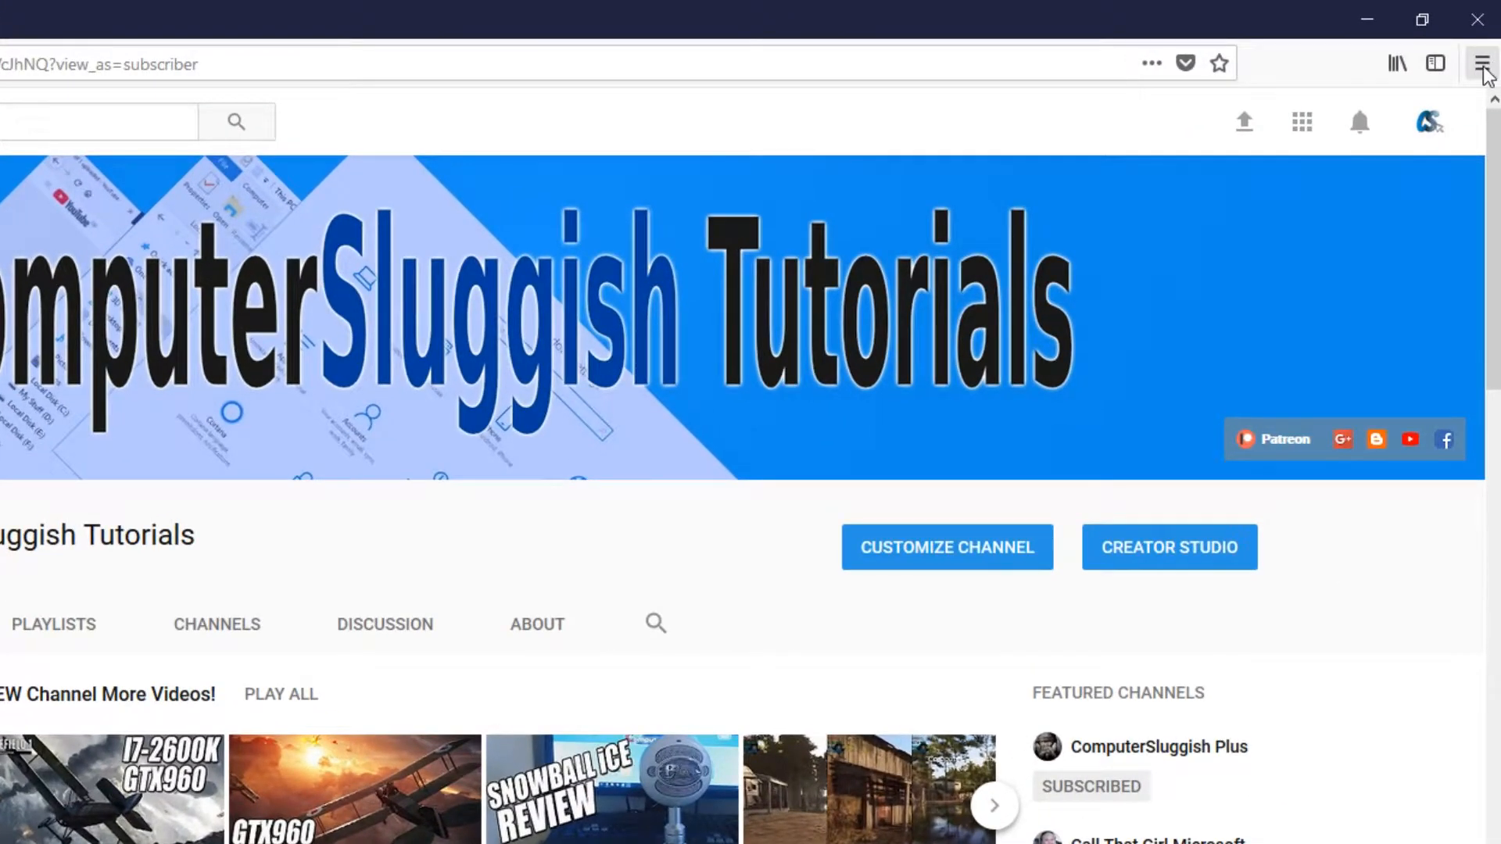
Open Firefox Options from the hamburger menu
{"action": "left_click", "coordinate": [1482, 64]}
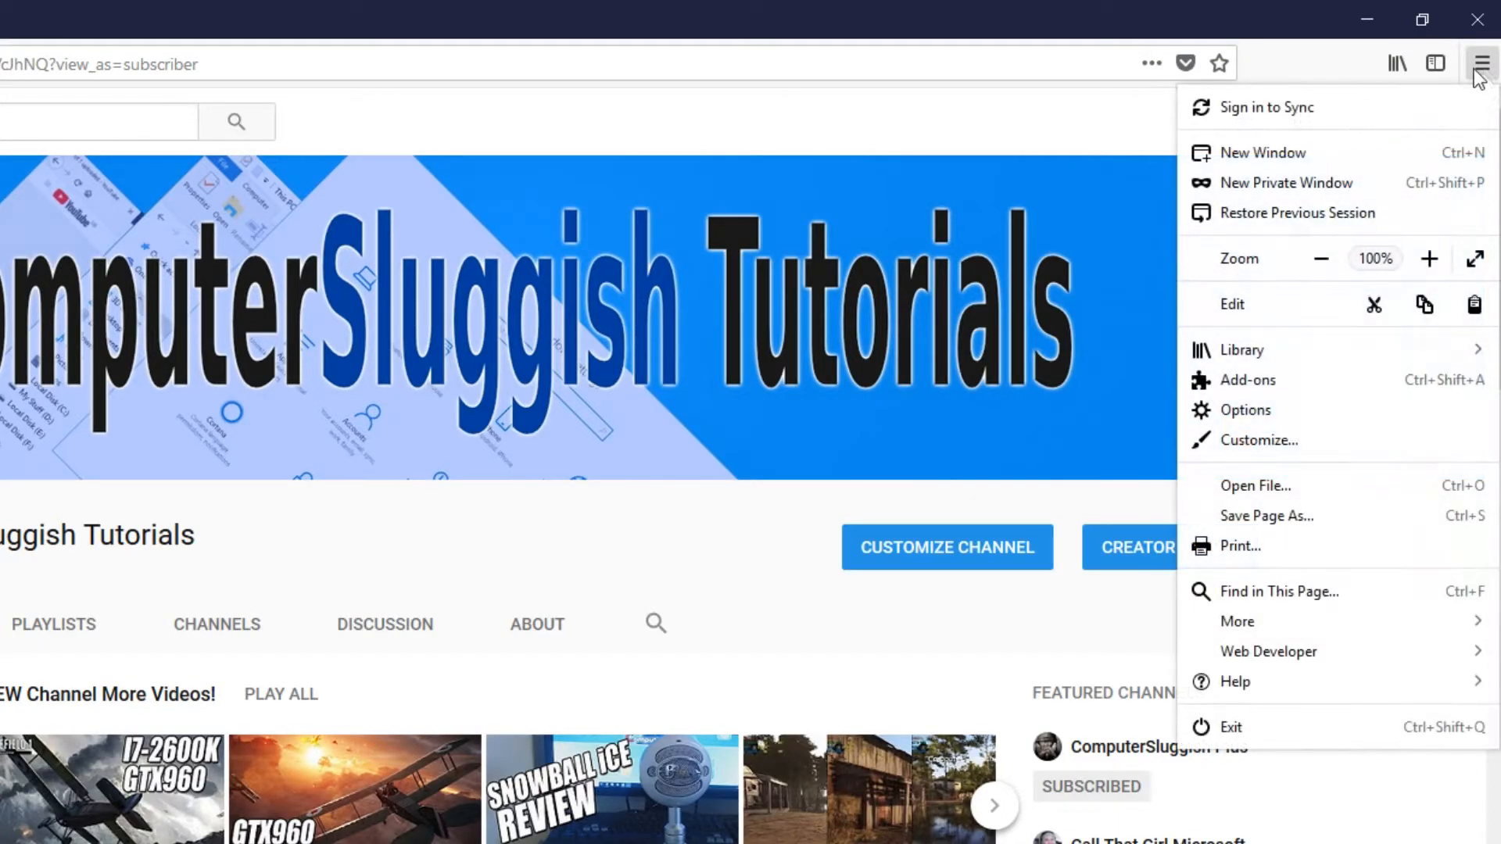
{"action": "left_click", "coordinate": [1242, 410]}
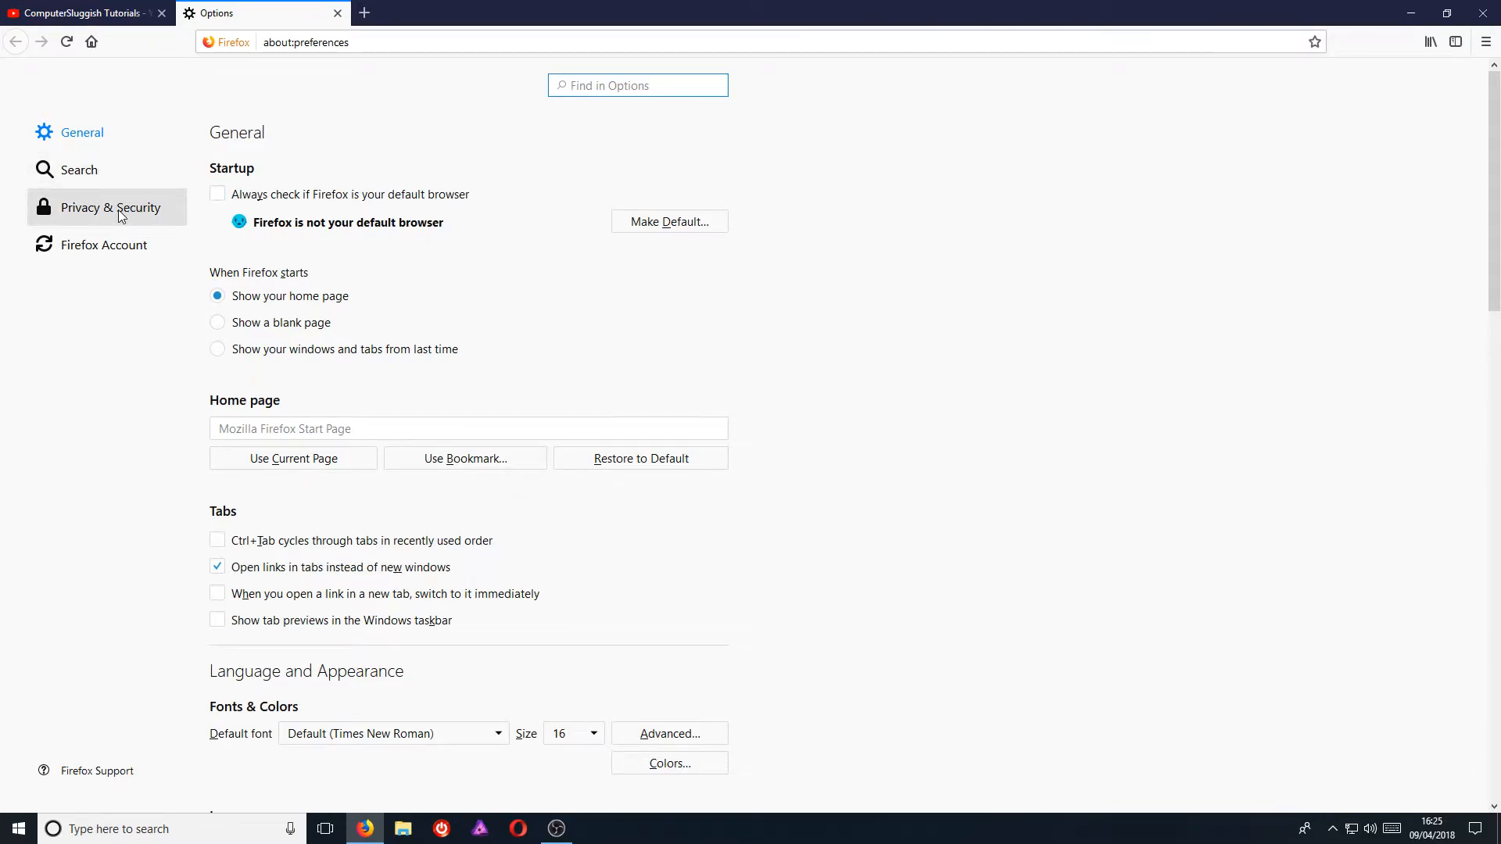
Open Clear Recent History from the Privacy & Security settings
{"action": "left_click", "coordinate": [108, 207]}
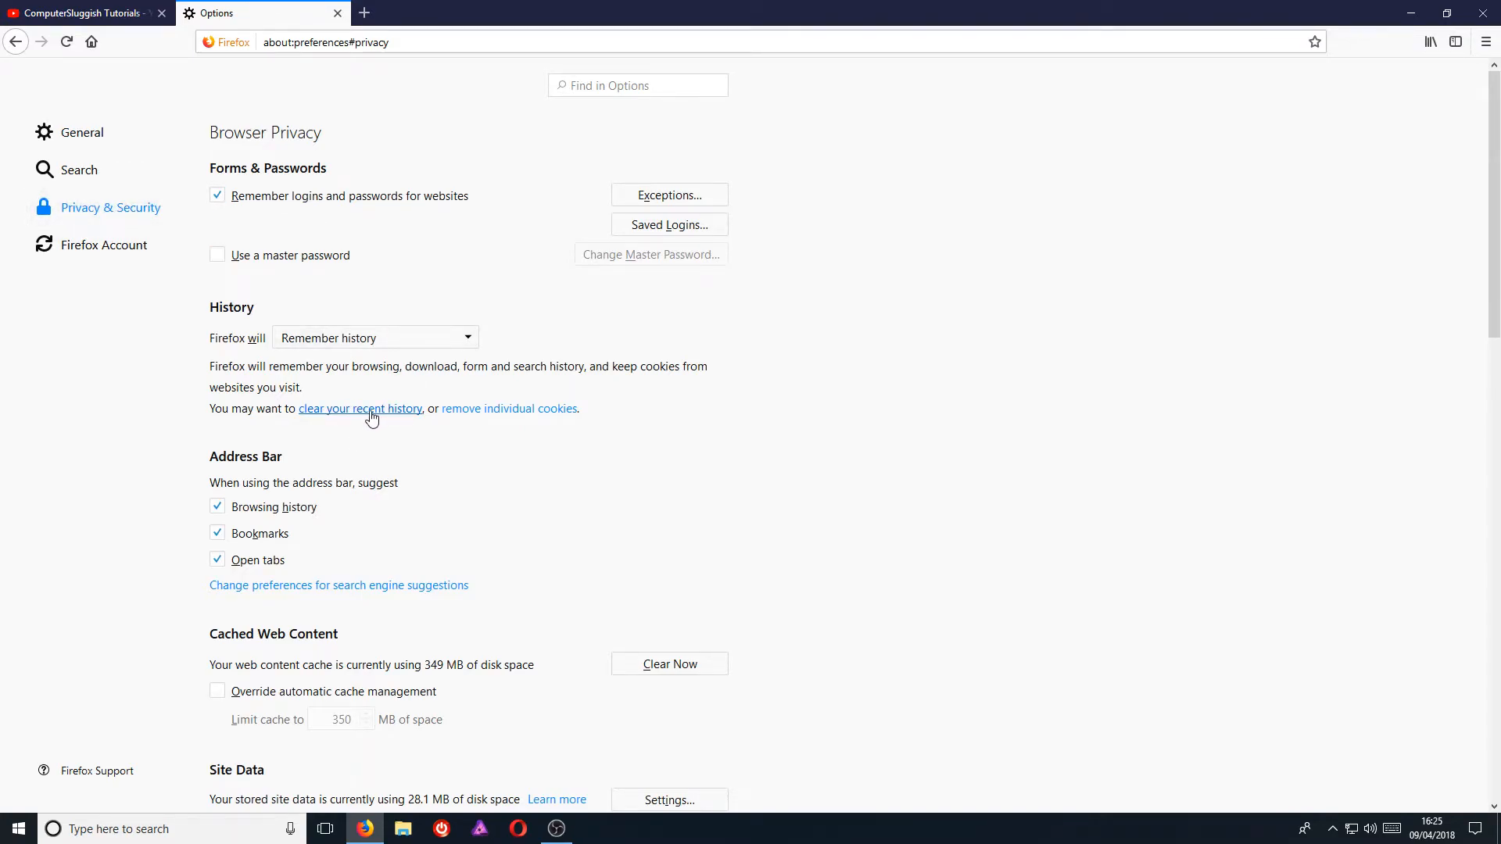
{"action": "left_click", "coordinate": [360, 408]}
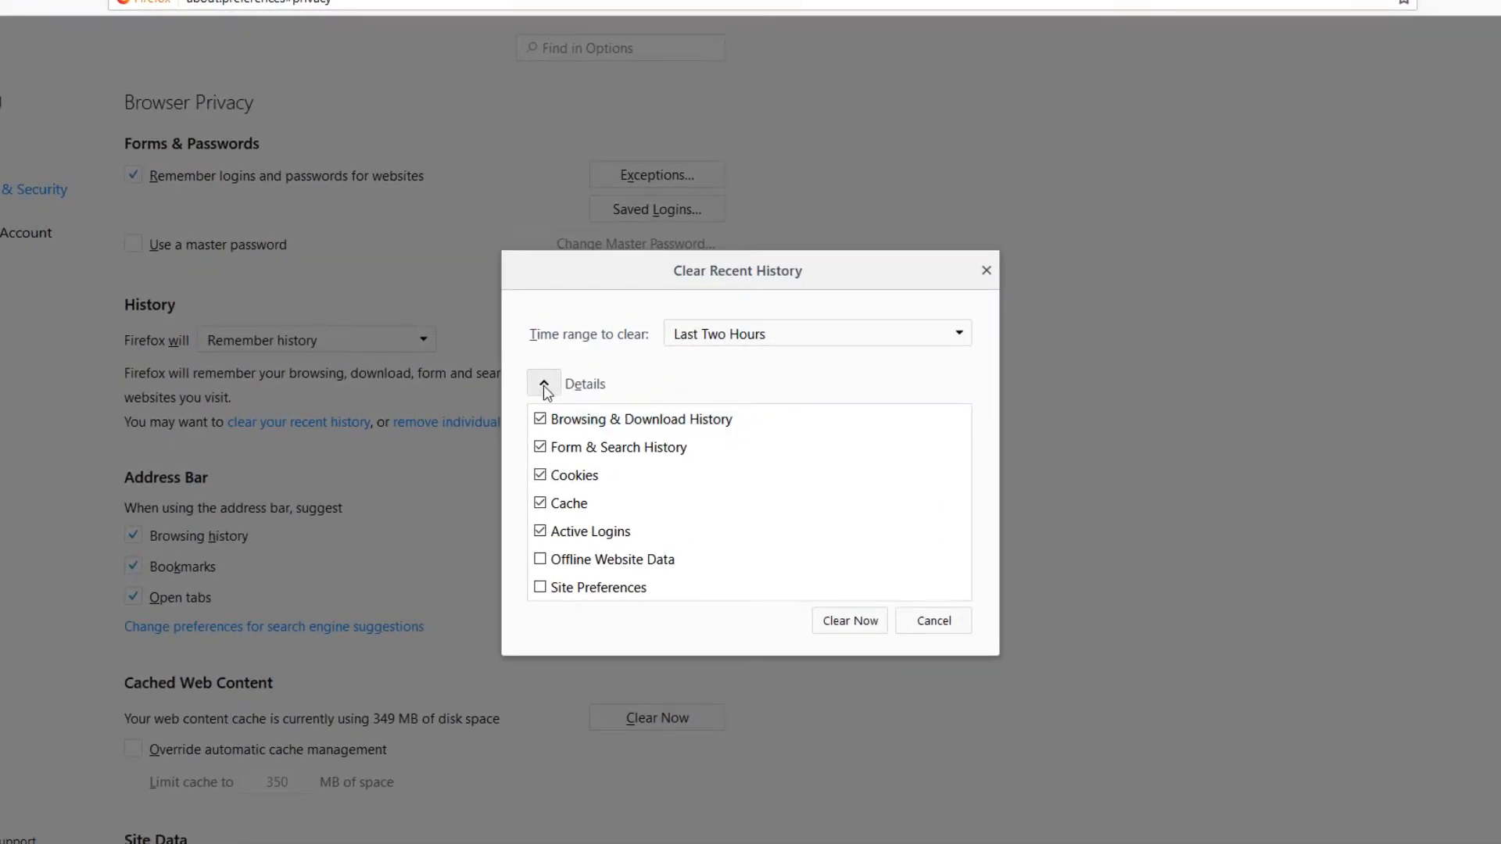
Expand the details list and uncheck Active Logins
{"action": "left_click", "coordinate": [544, 383]}
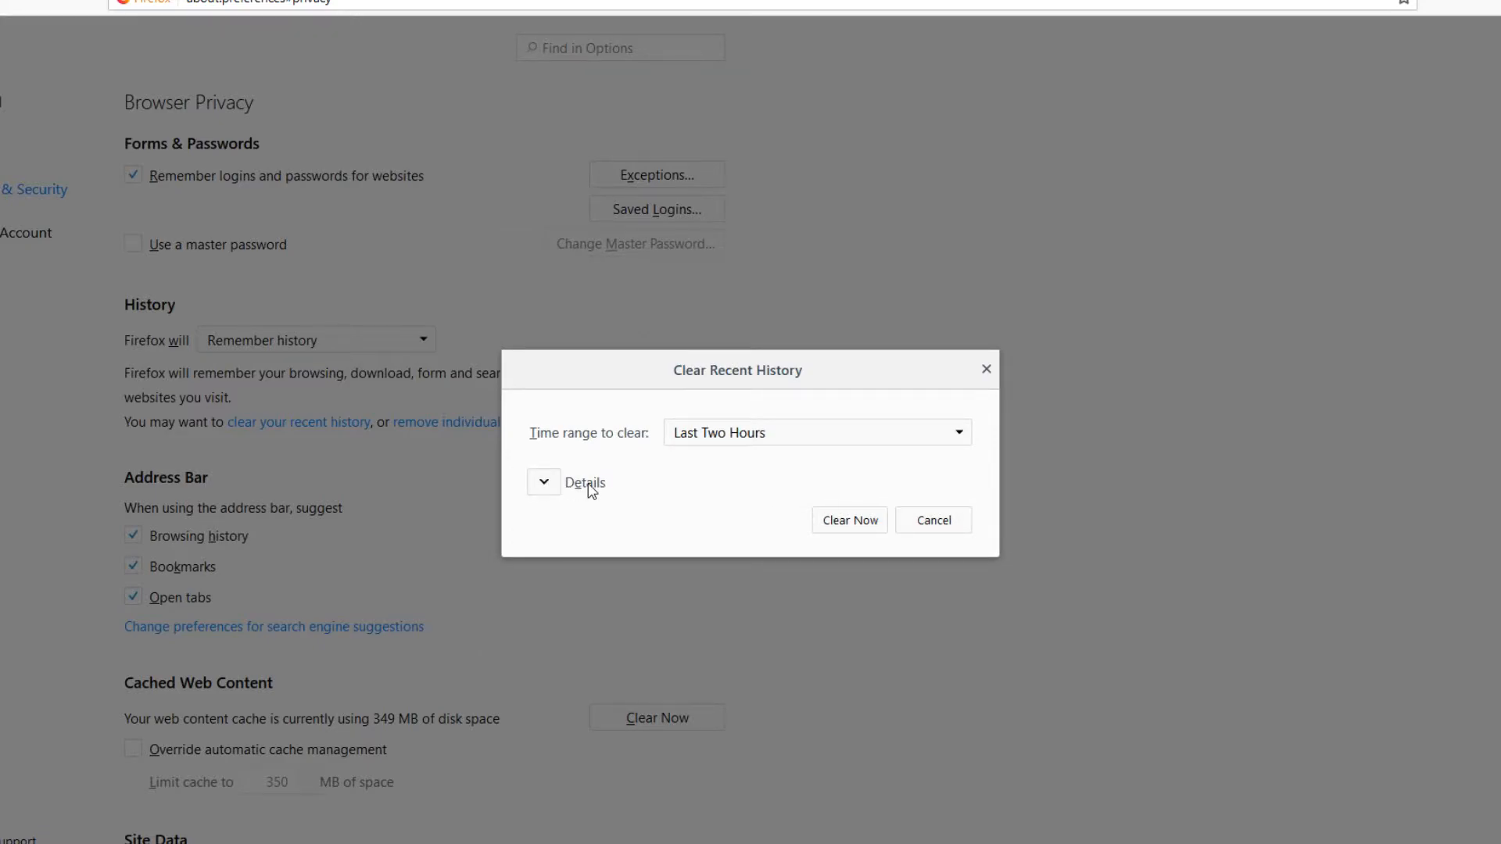
{"action": "left_click", "coordinate": [543, 482]}
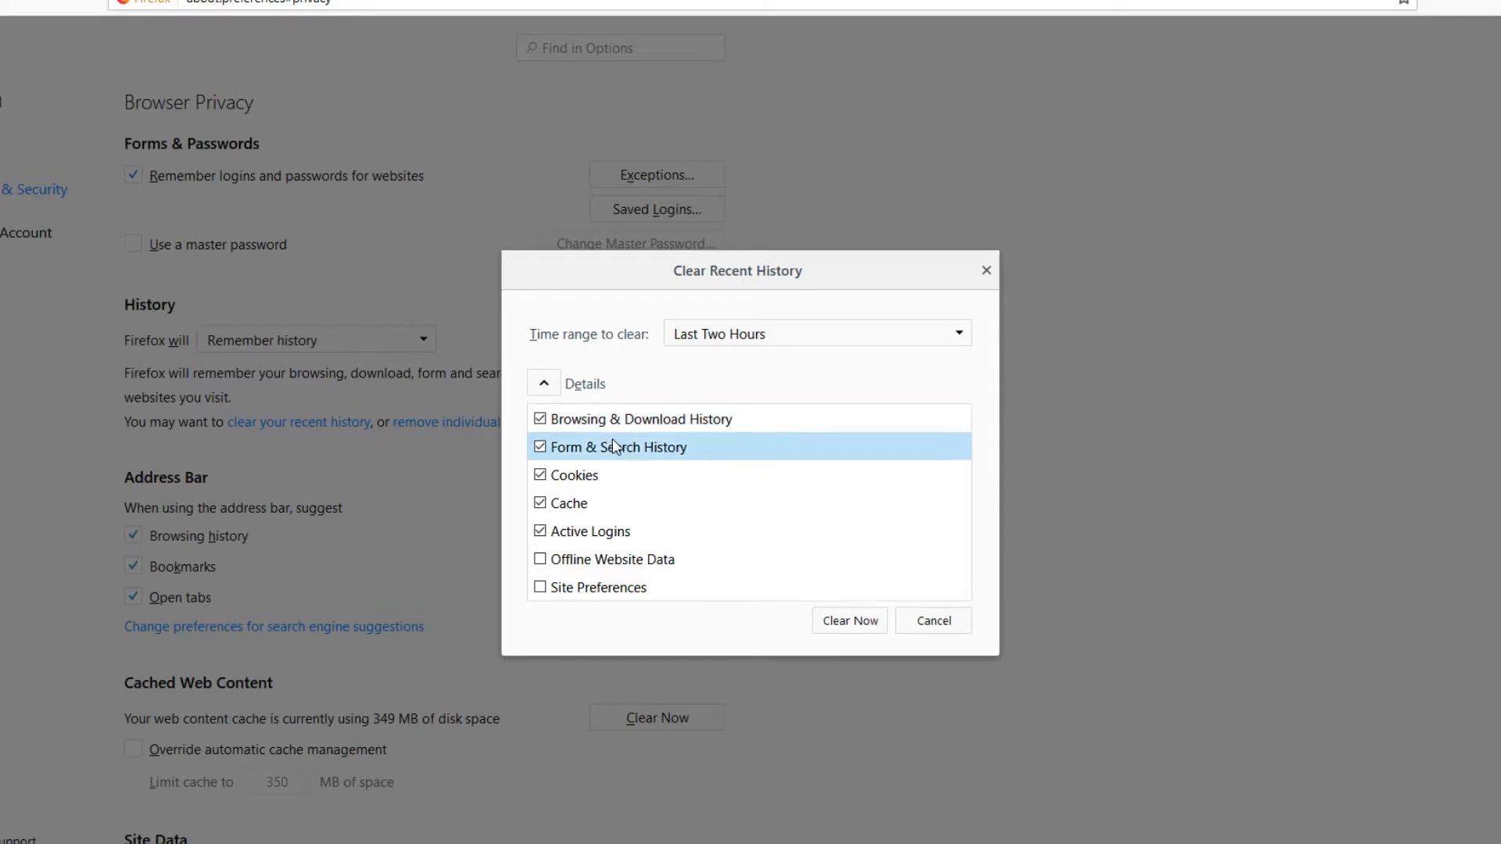
{"action": "mouse_move", "coordinate": [584, 418]}
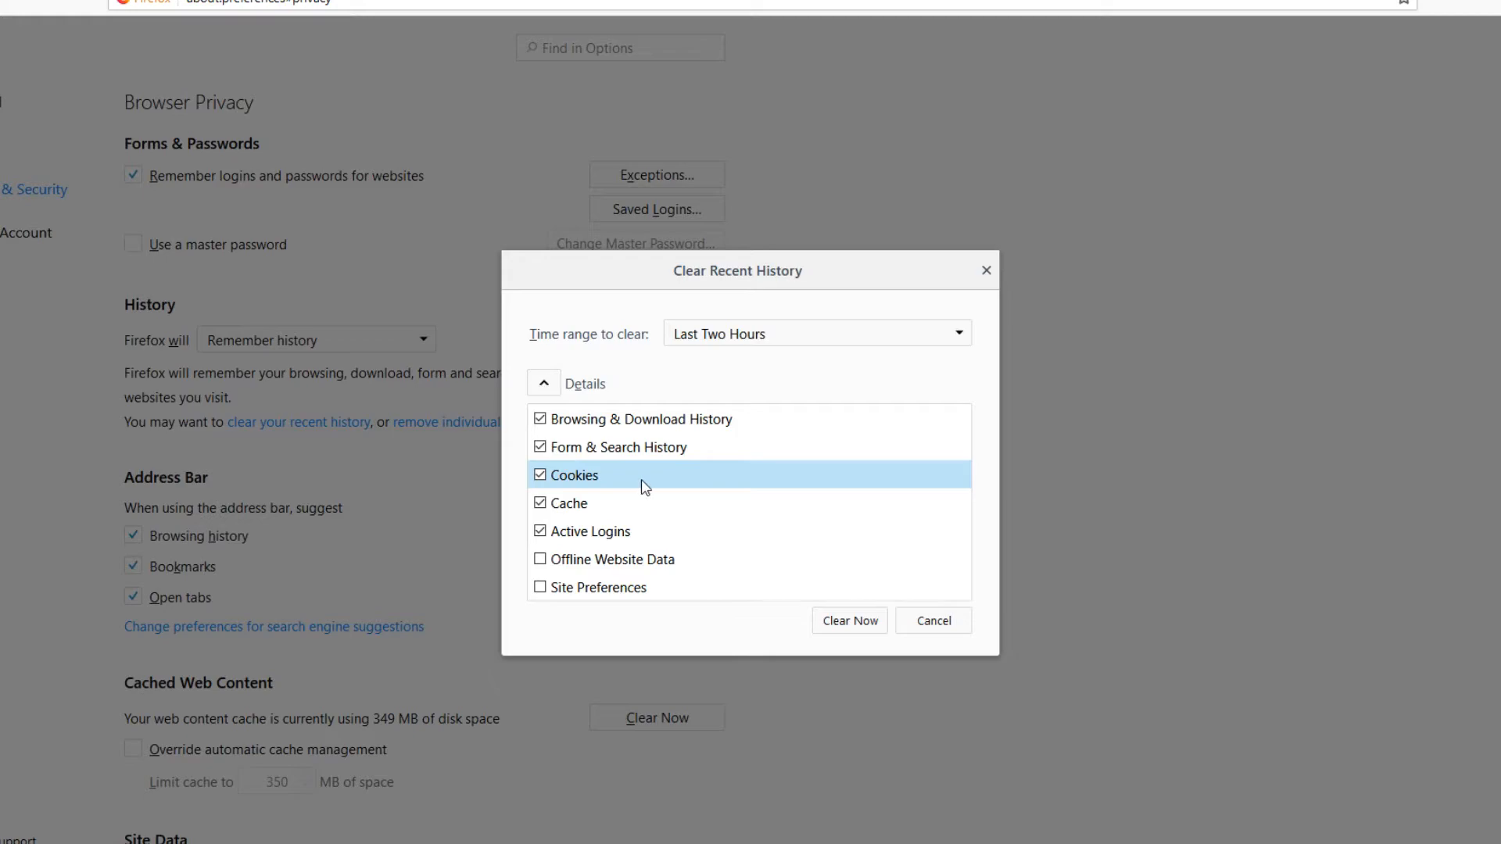
{"action": "mouse_move", "coordinate": [605, 544]}
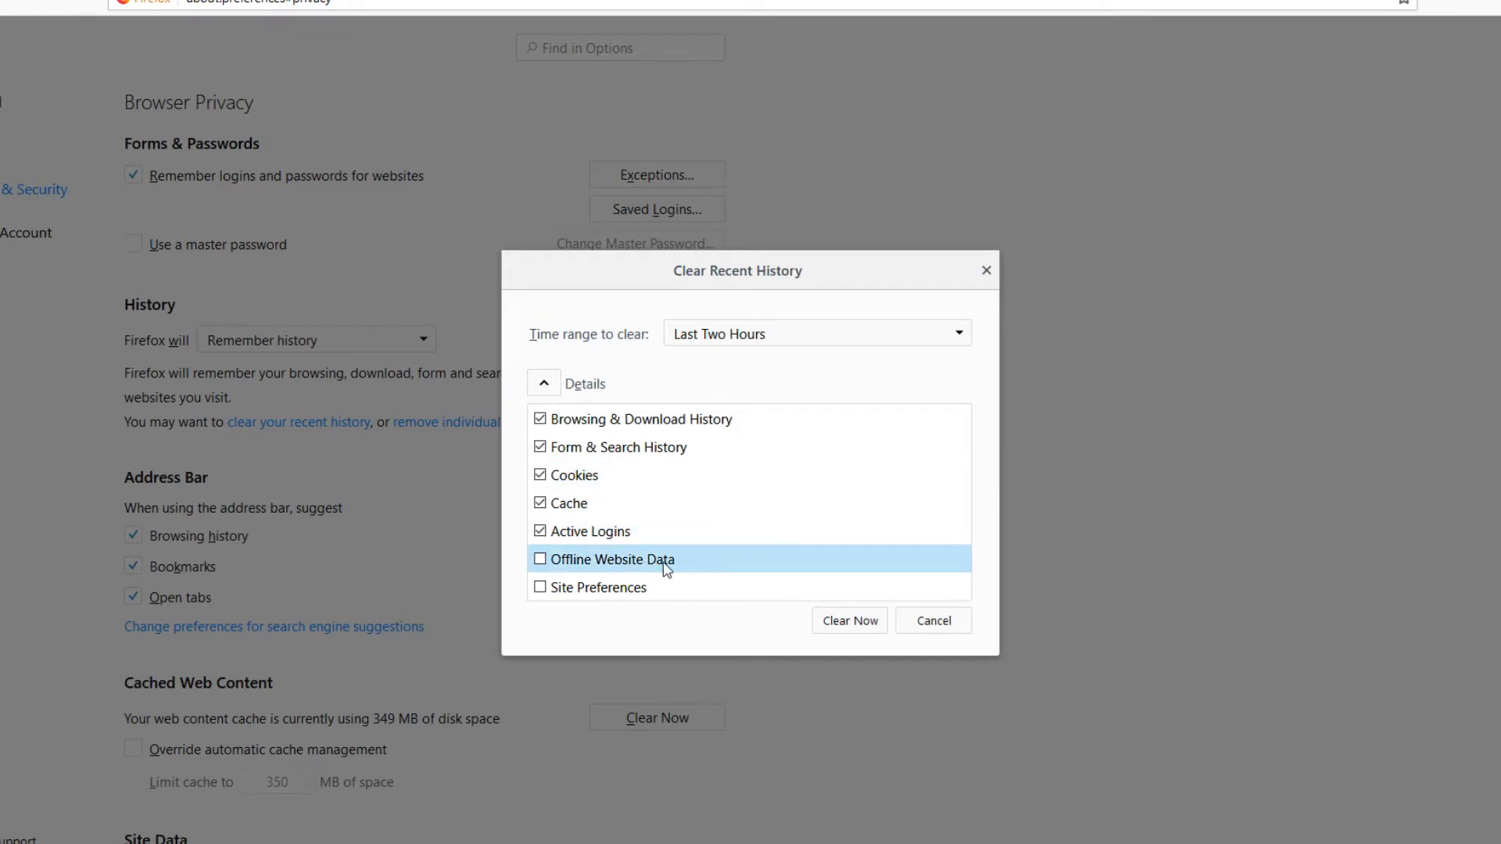
{"action": "mouse_move", "coordinate": [663, 587]}
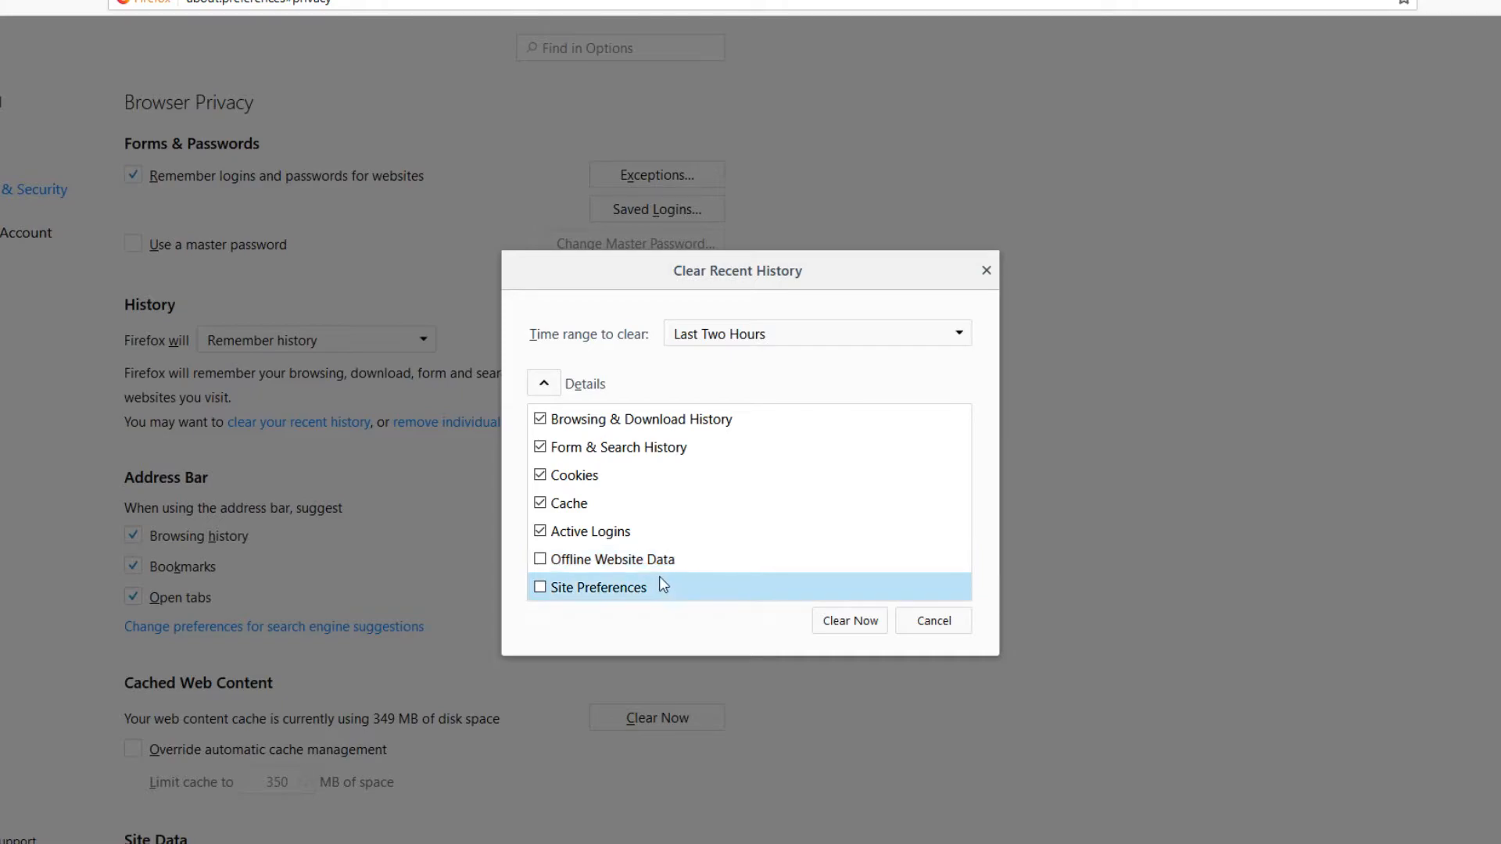
{"action": "mouse_move", "coordinate": [707, 588]}
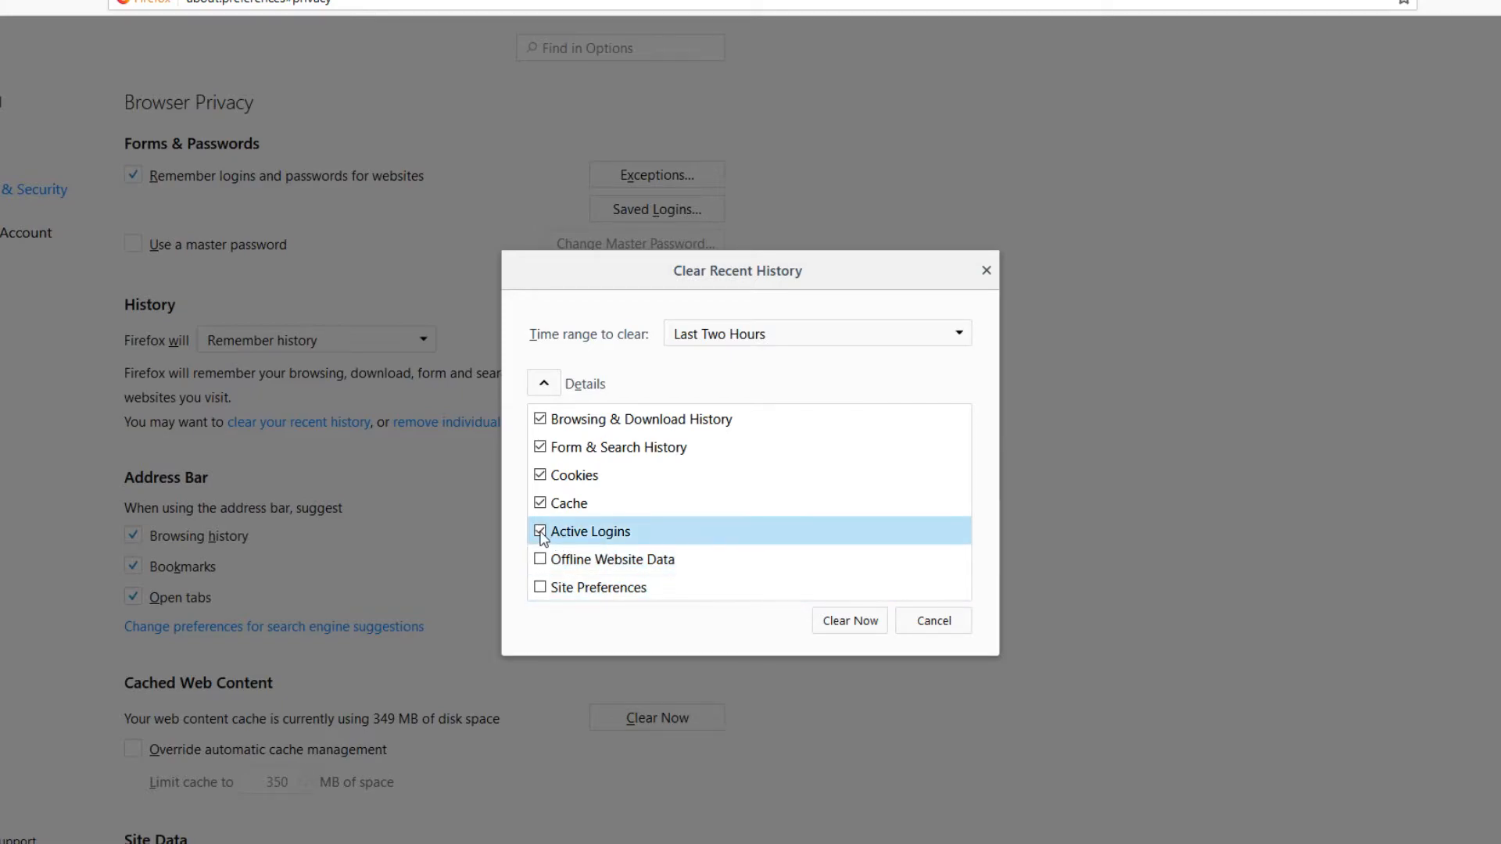
{"action": "left_click", "coordinate": [540, 531]}
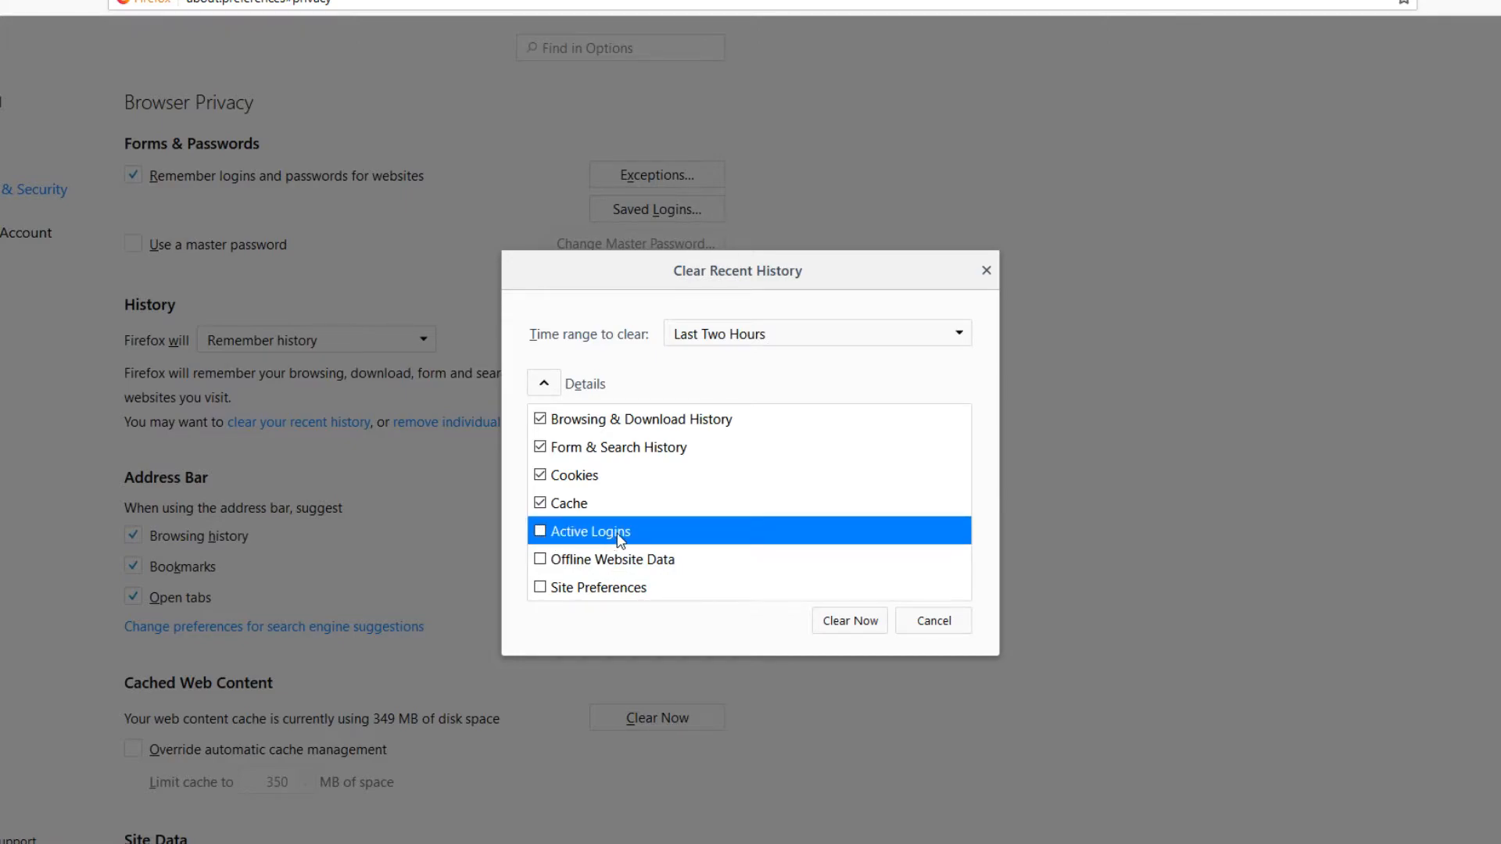
{"action": "mouse_move", "coordinate": [632, 544]}
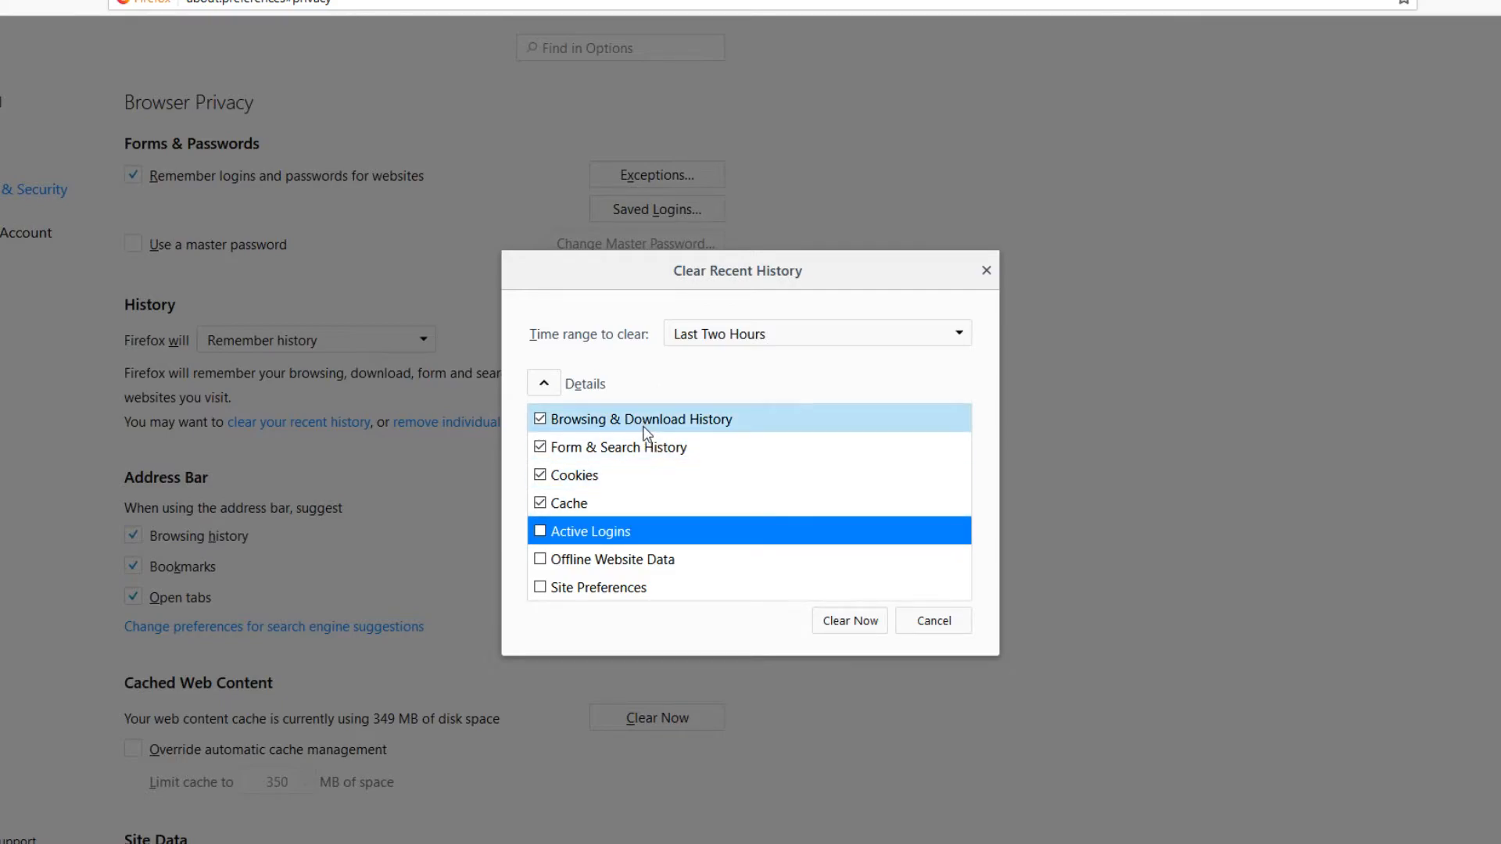
{"action": "mouse_move", "coordinate": [618, 499]}
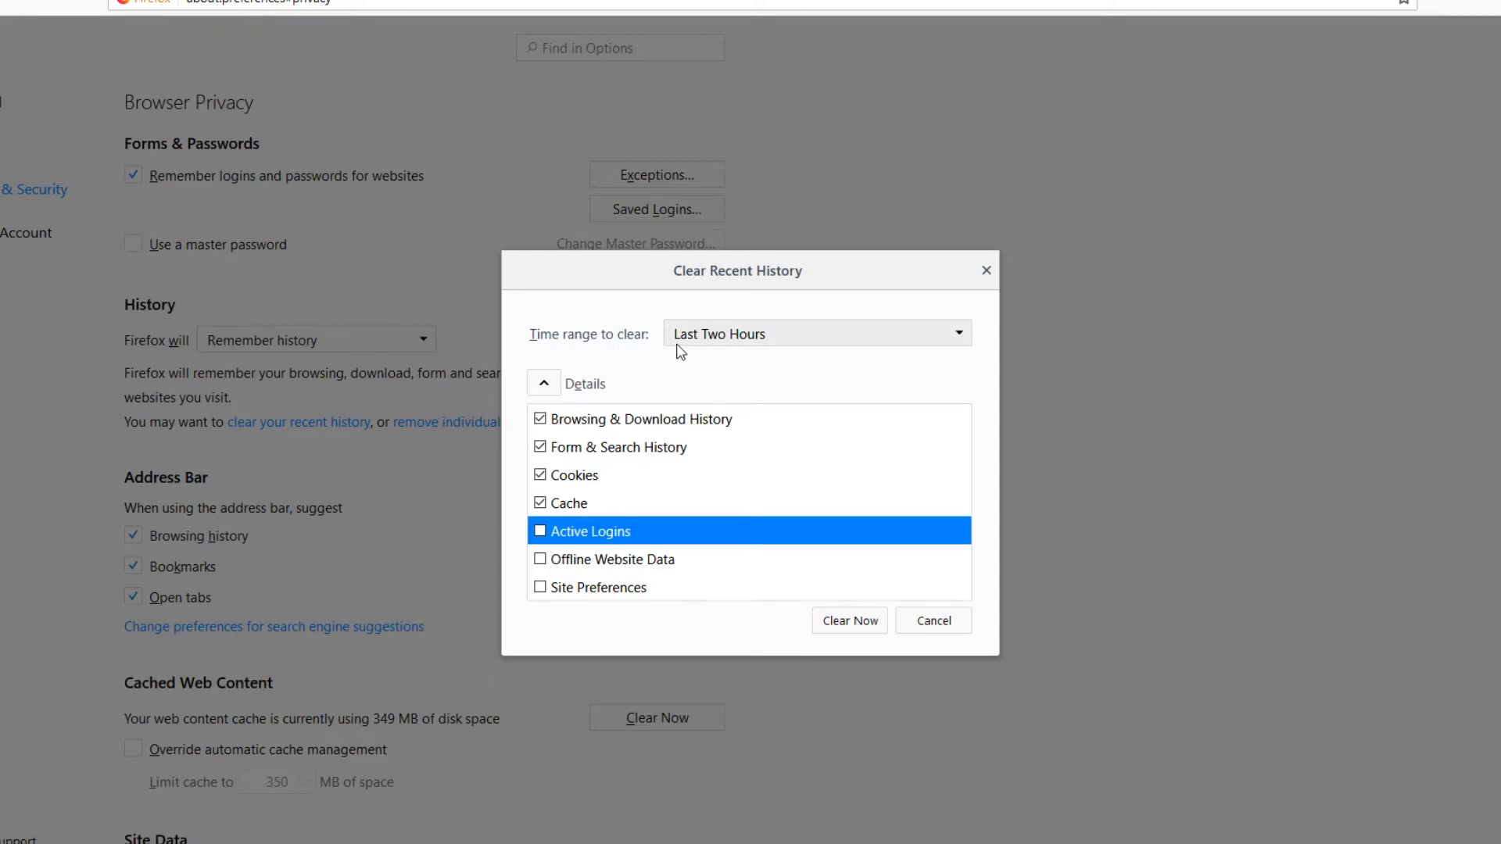
{"action": "mouse_move", "coordinate": [772, 357]}
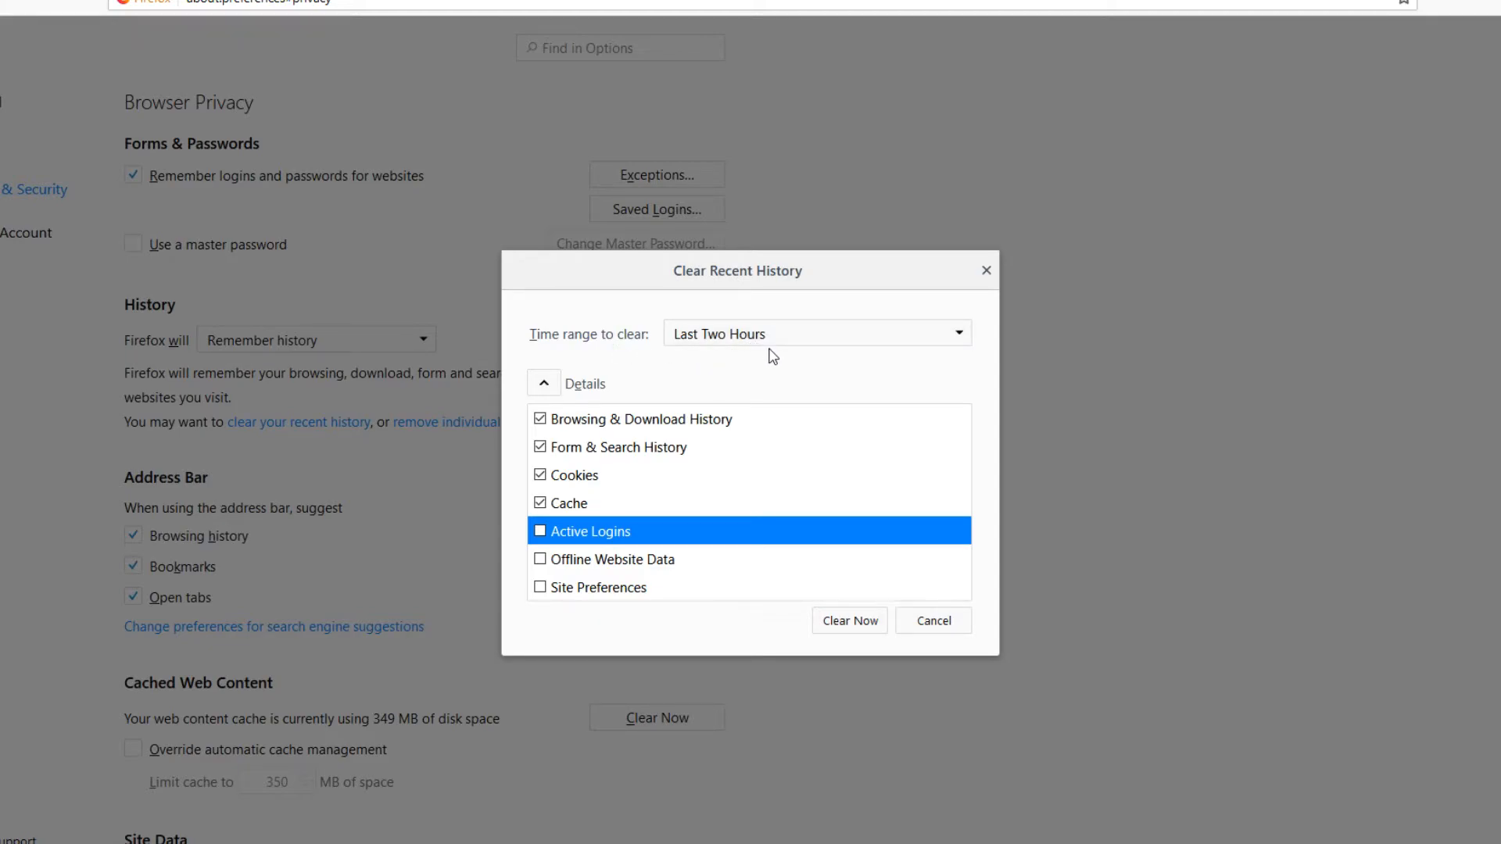
Choose Everything as the time range to clear
{"action": "left_click", "coordinate": [816, 333]}
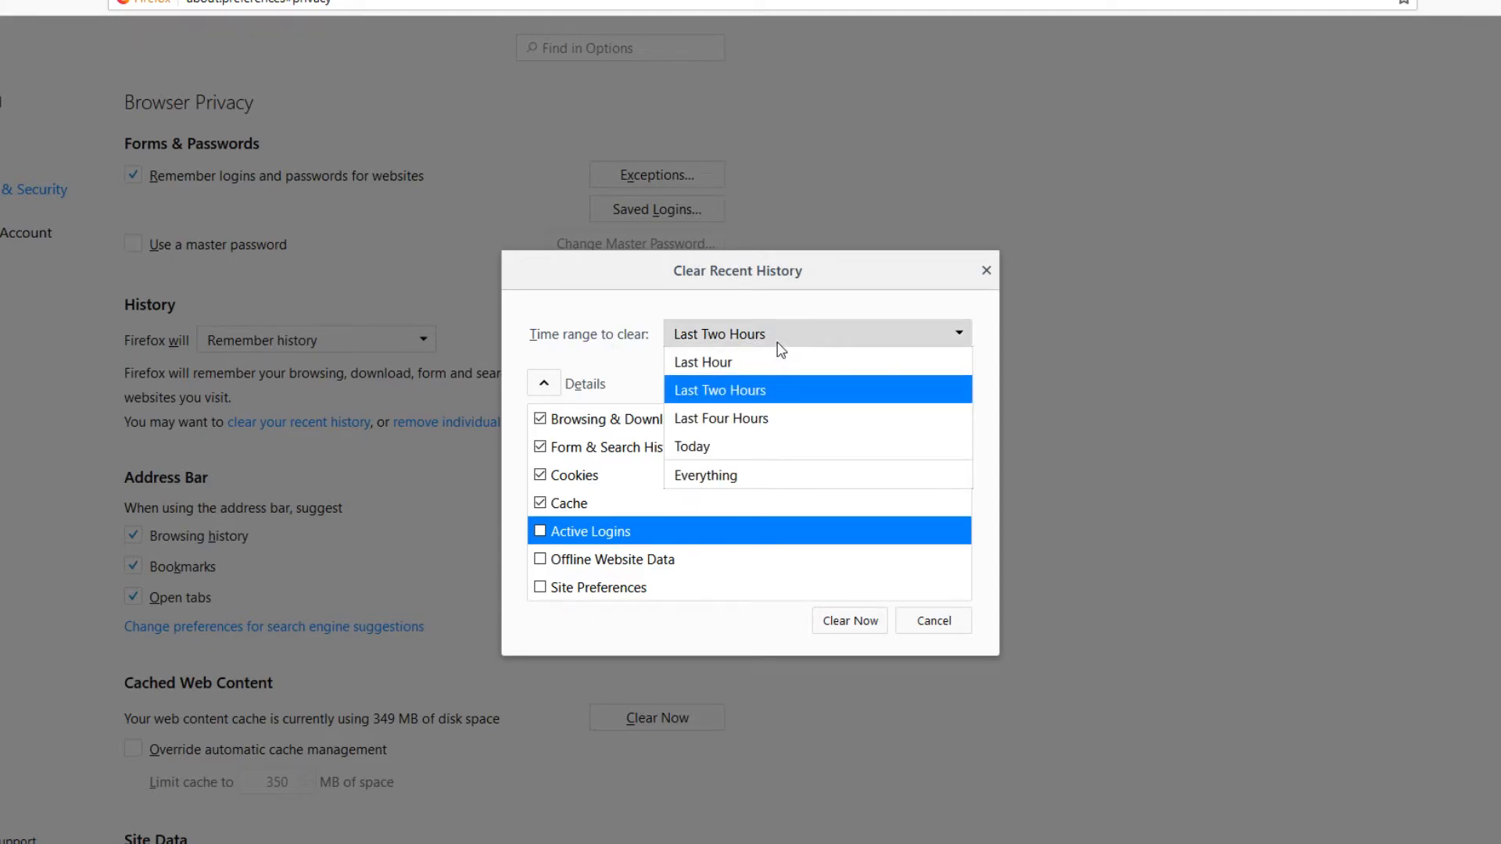
{"action": "mouse_move", "coordinate": [852, 476]}
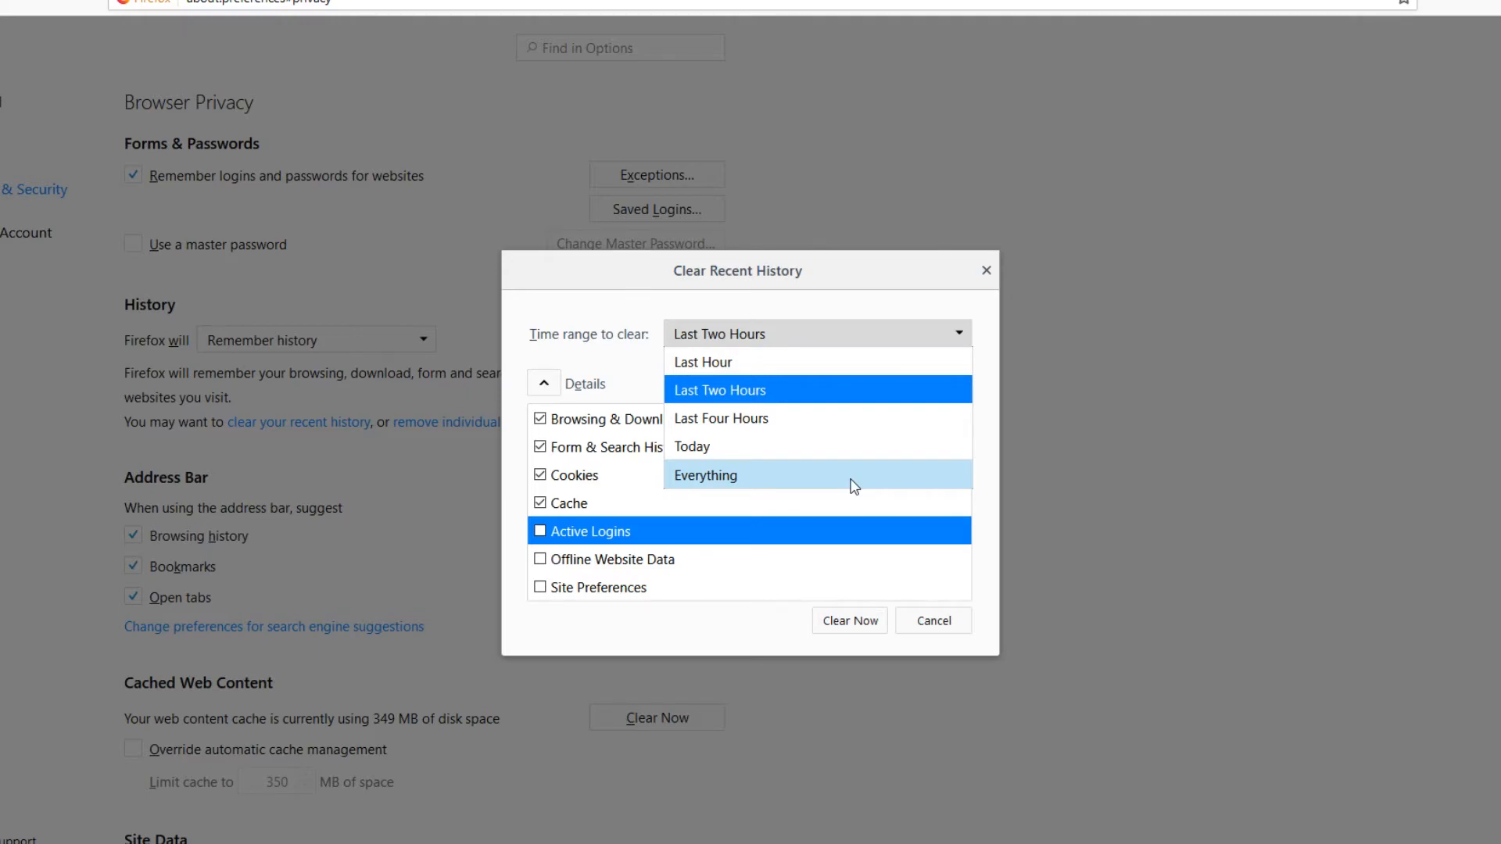
{"action": "left_click", "coordinate": [705, 475]}
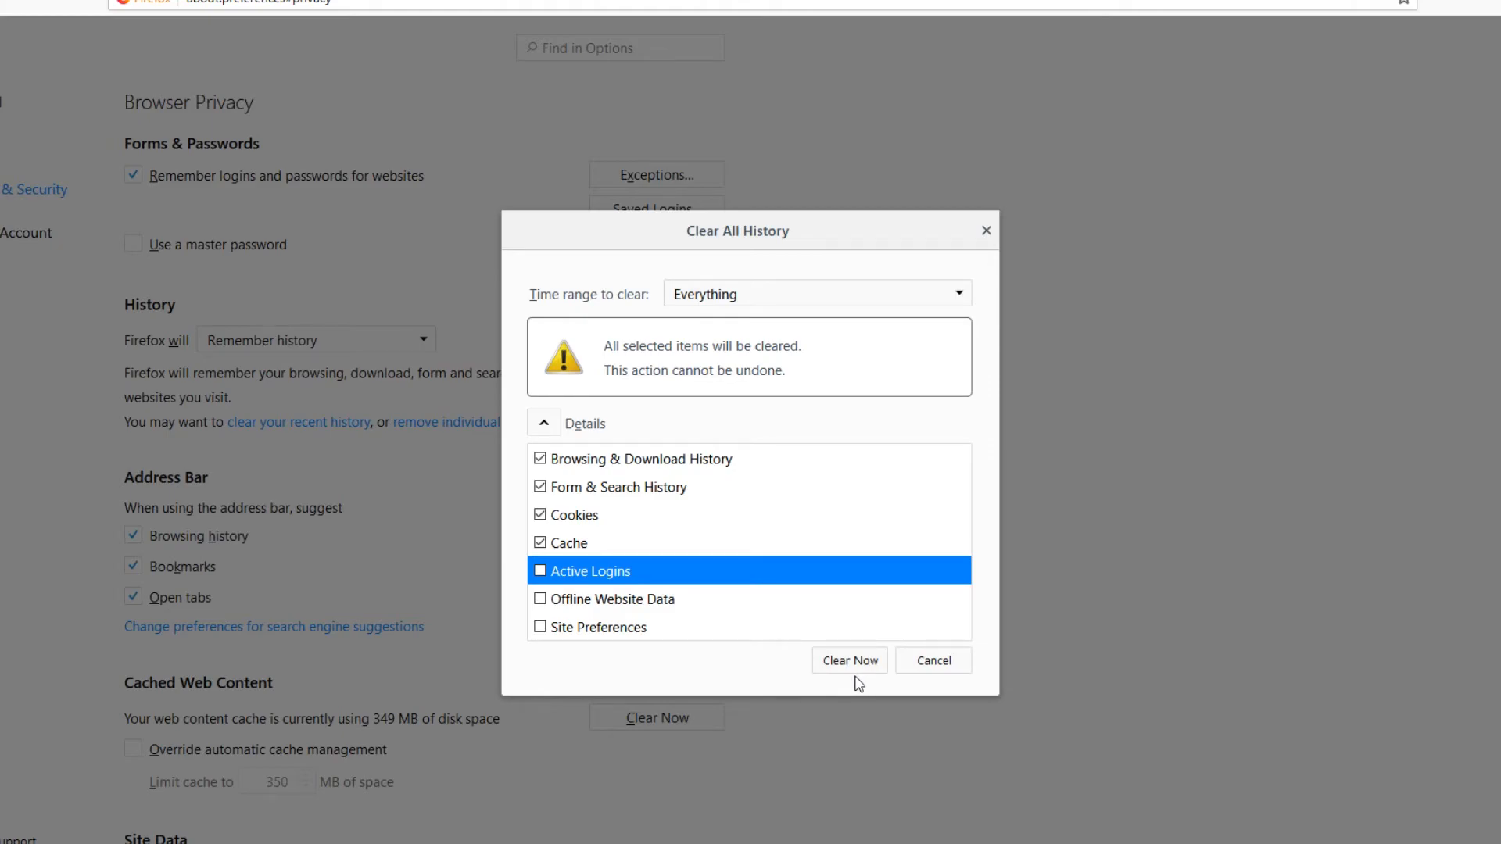
{"action": "mouse_move", "coordinate": [861, 684]}
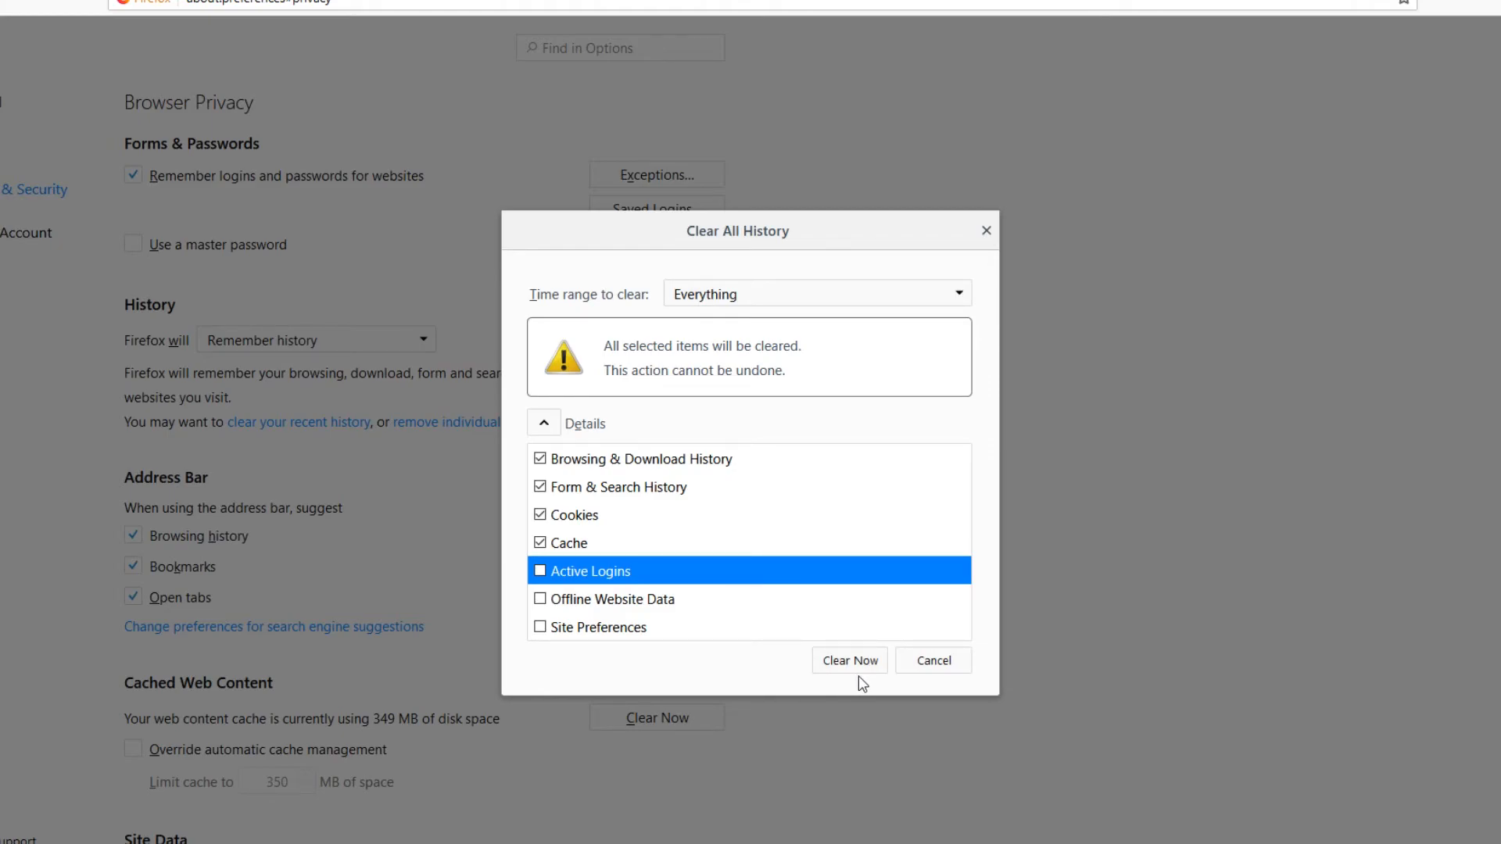